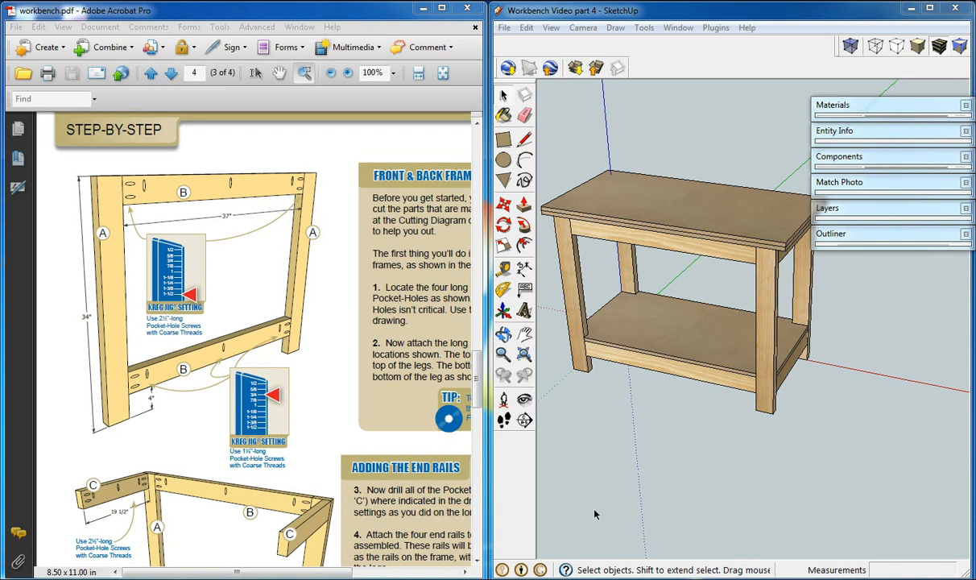
Step: Open the Plugins menu to reveal the Cut List entry
left_click(715, 27)
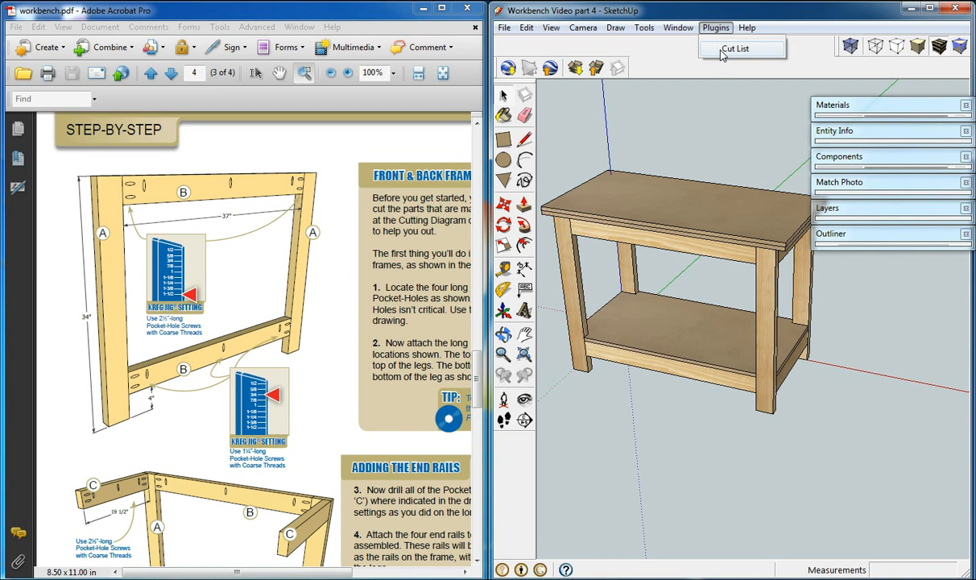
Step: Launch Cut List and change its part words to 'part hardware hole'
left_click(734, 48)
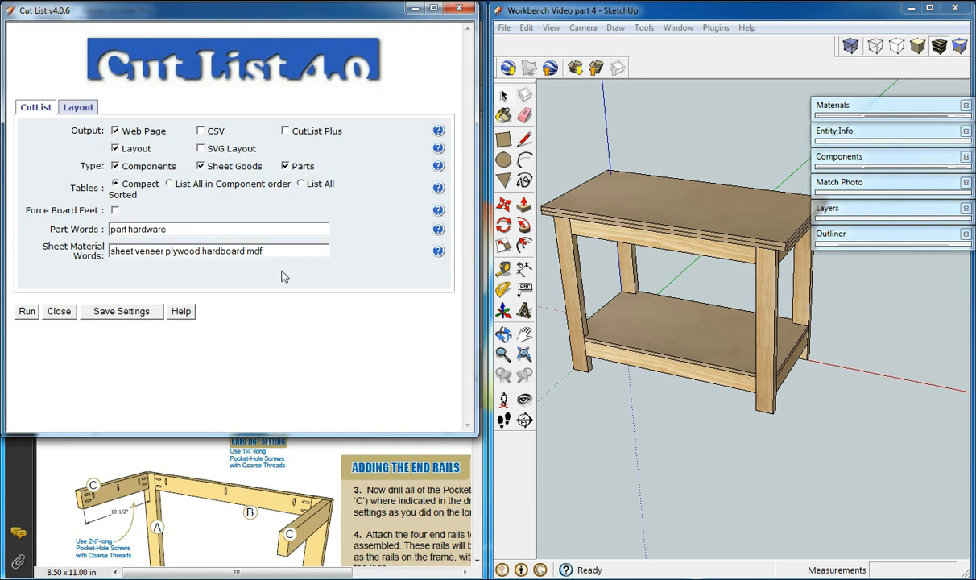
left_click(218, 230)
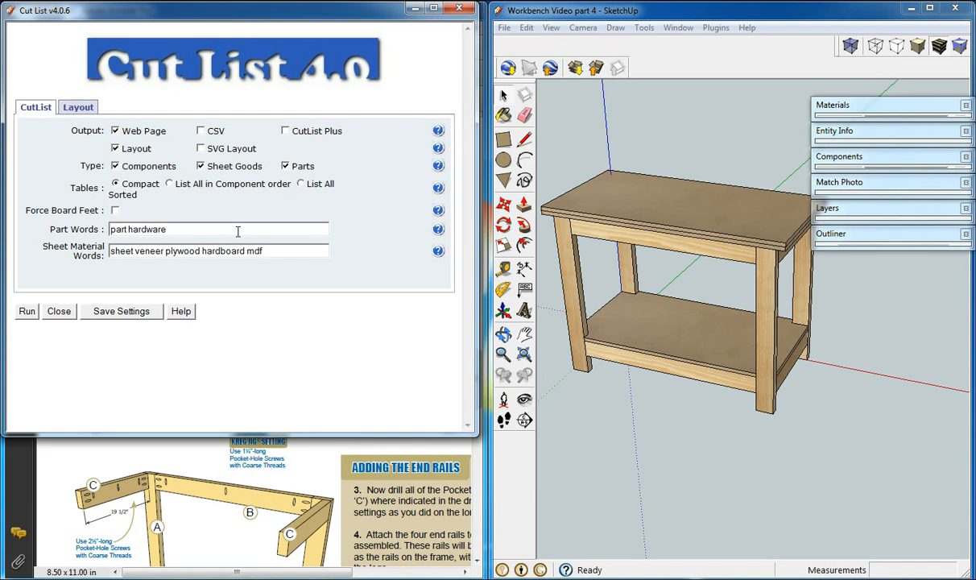
type("po")
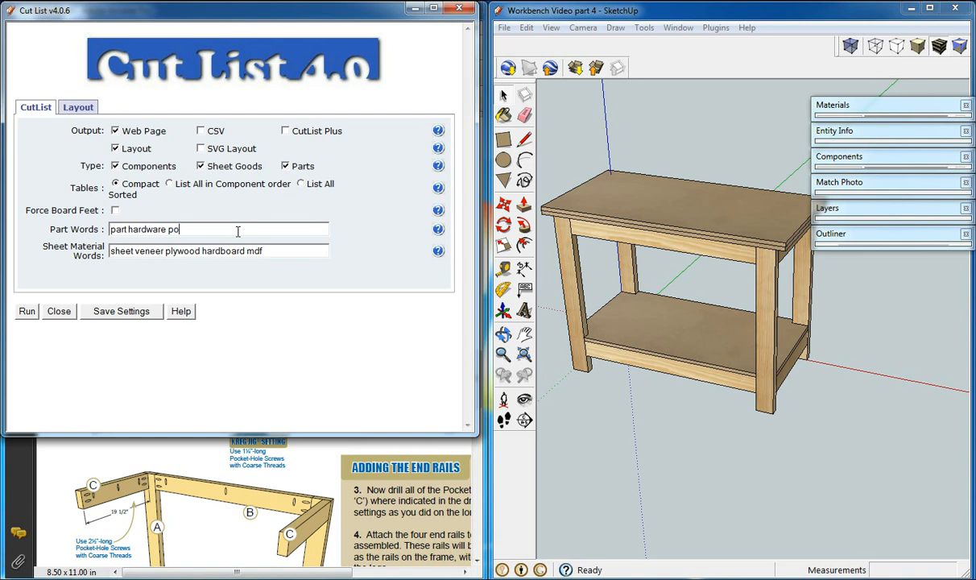
type("cket")
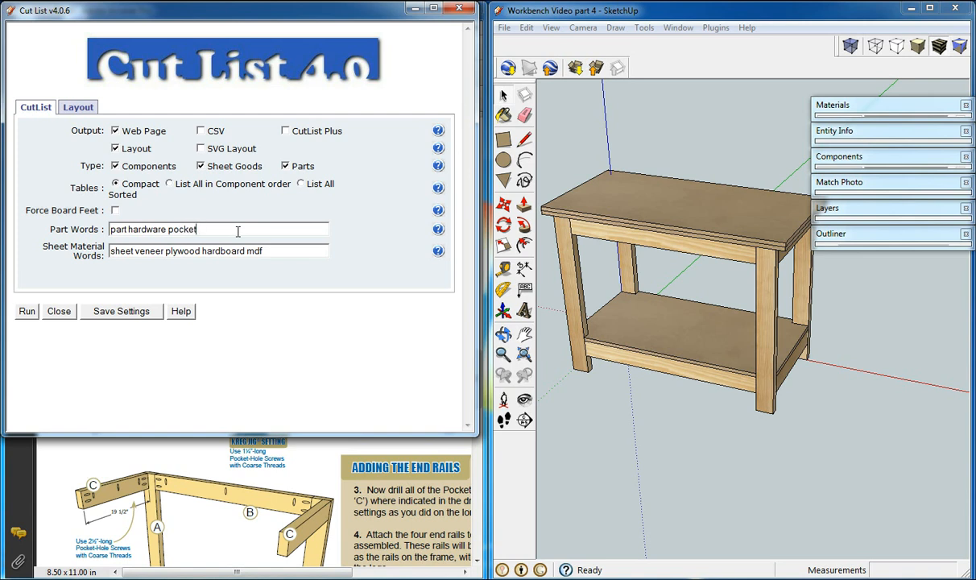
key("backspace")
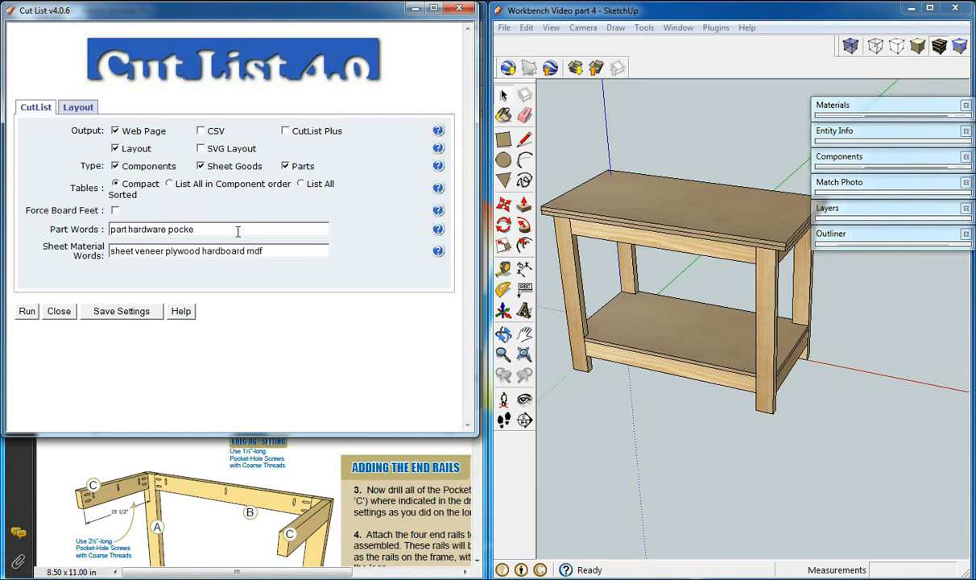
type("hole")
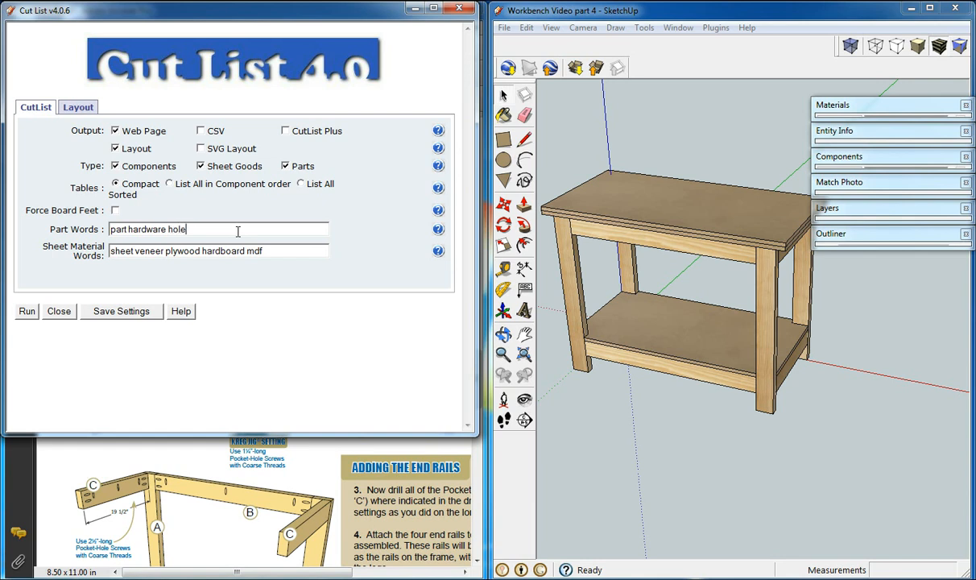
mouse_move(207, 204)
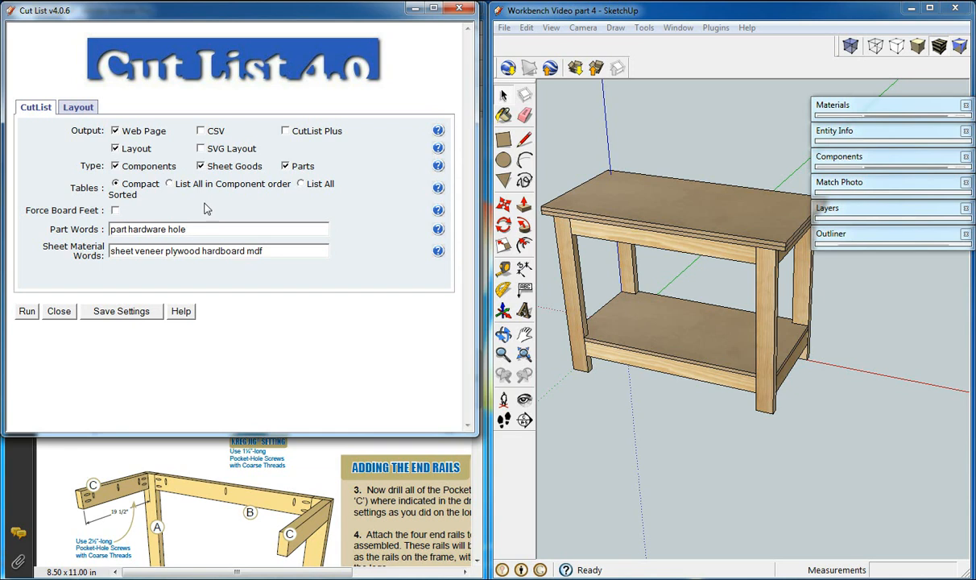
mouse_move(203, 211)
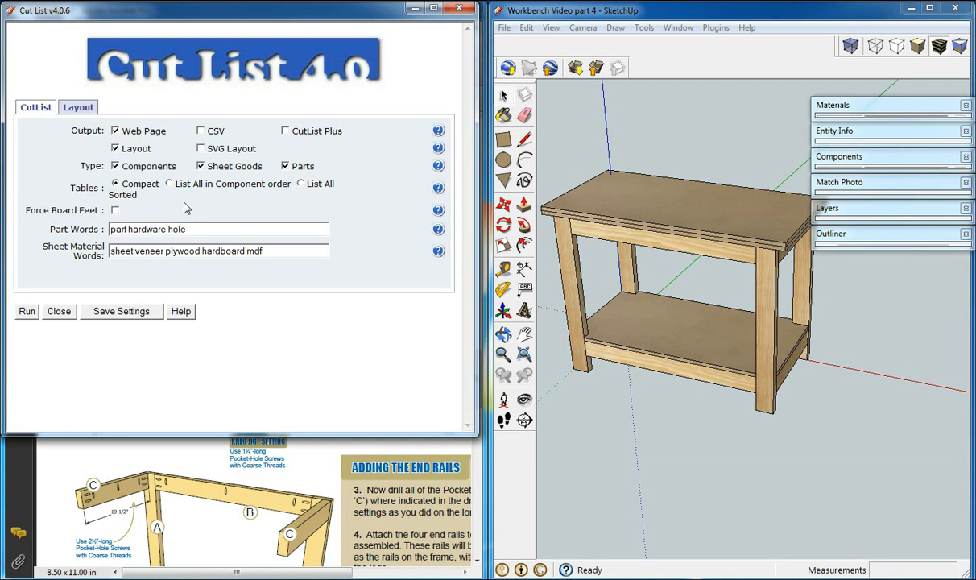
left_click(185, 228)
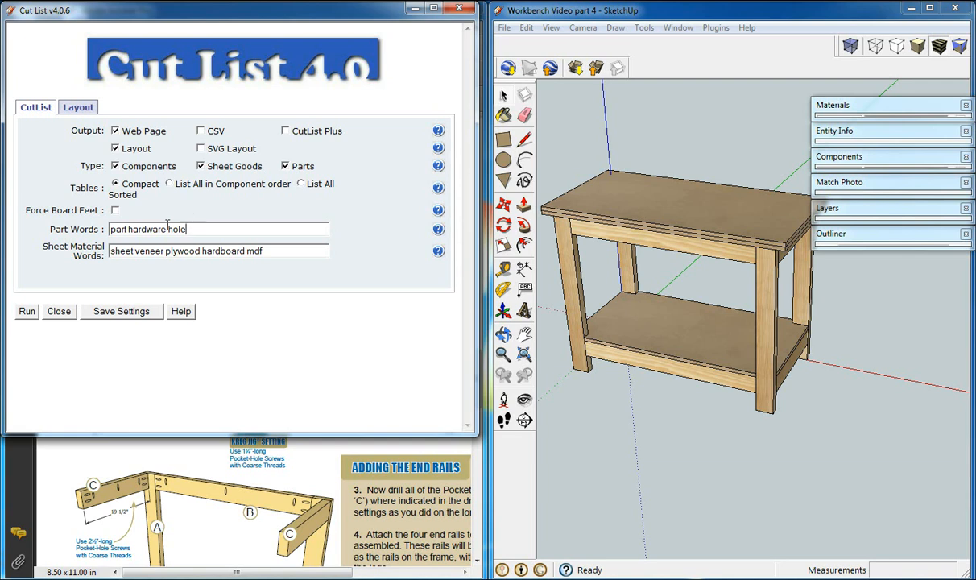
Step: Select a 4" (100mm) nominal board width under Layout, check Sheets, and return to CutList
left_click(77, 106)
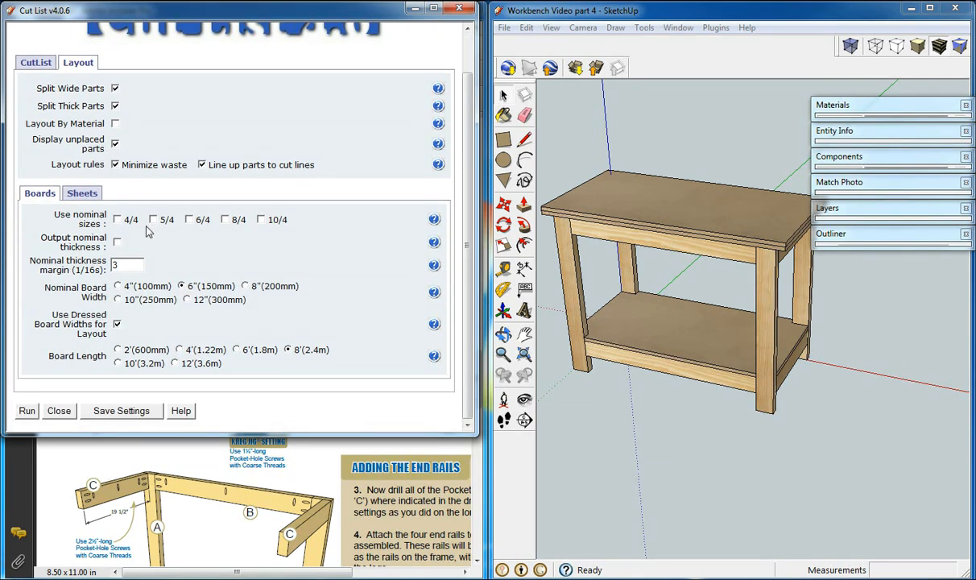
mouse_move(124, 295)
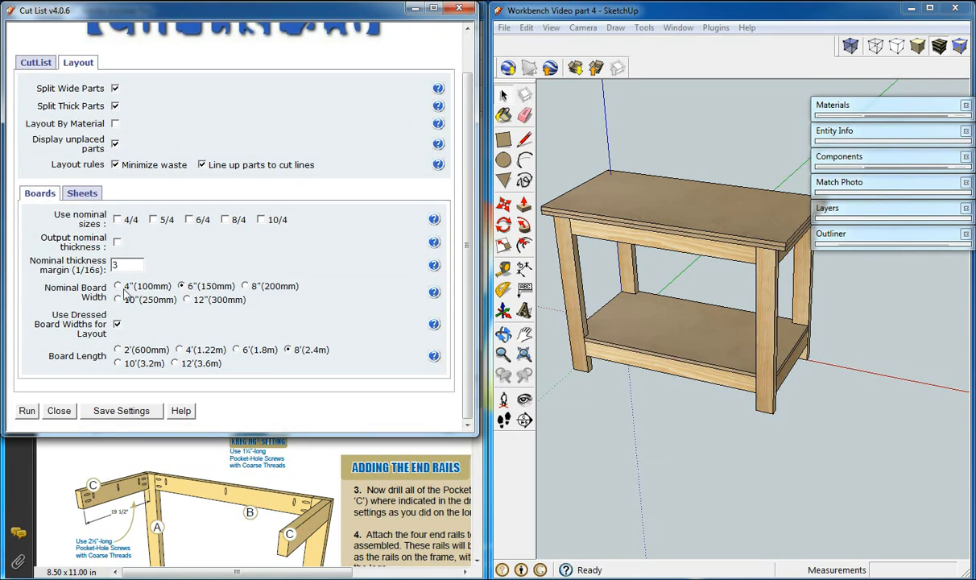
left_click(117, 286)
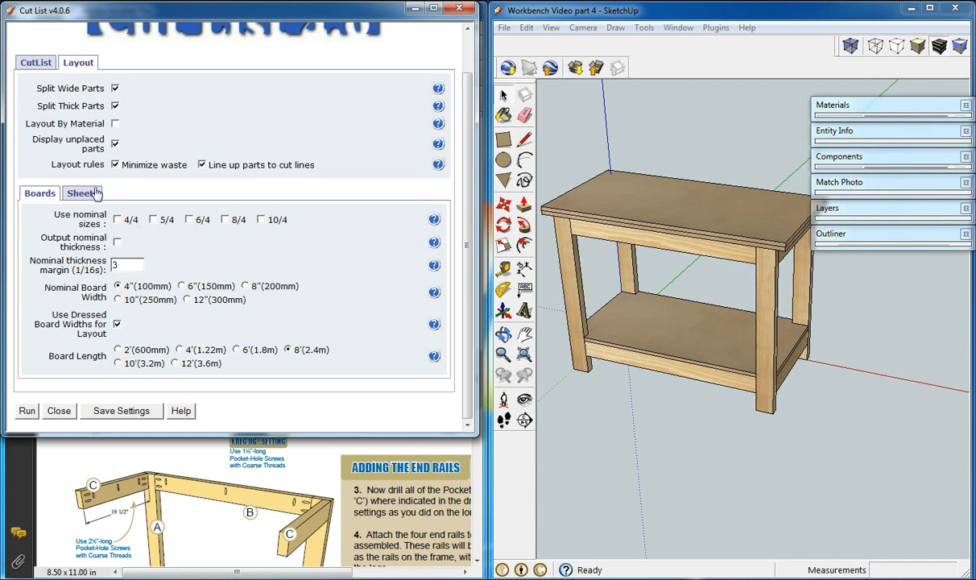
left_click(82, 192)
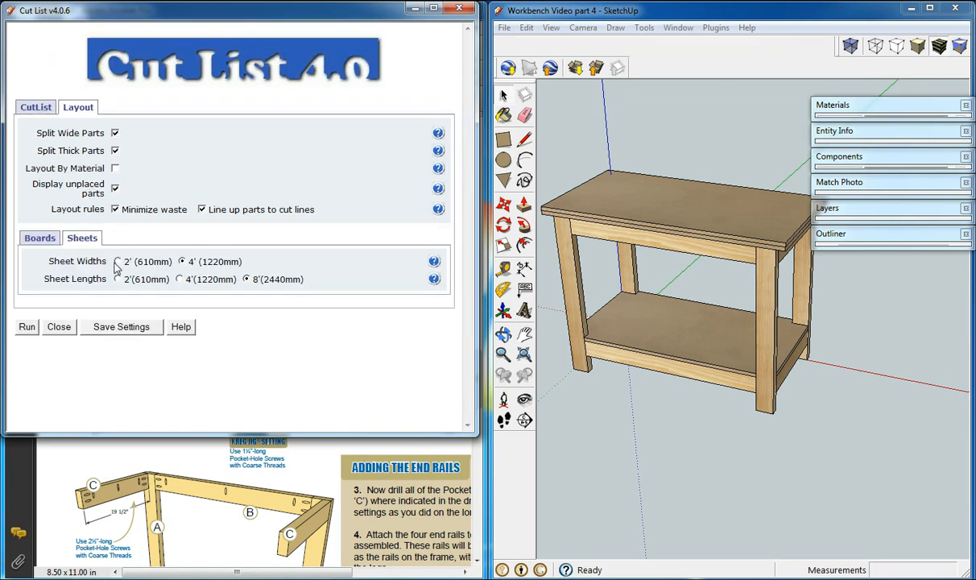
left_click(180, 279)
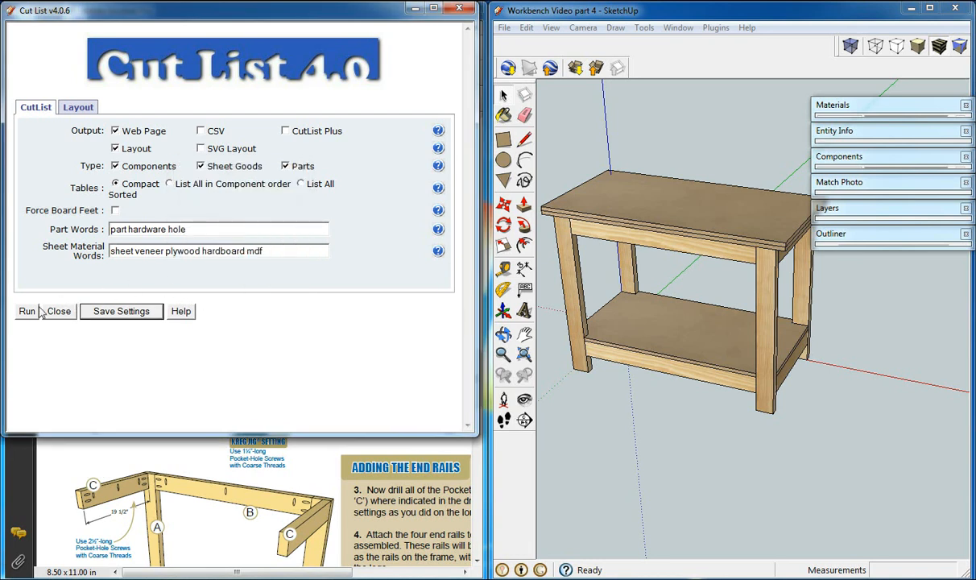
Step: Run Cut List and accept selecting the entire workbench model
left_click(27, 311)
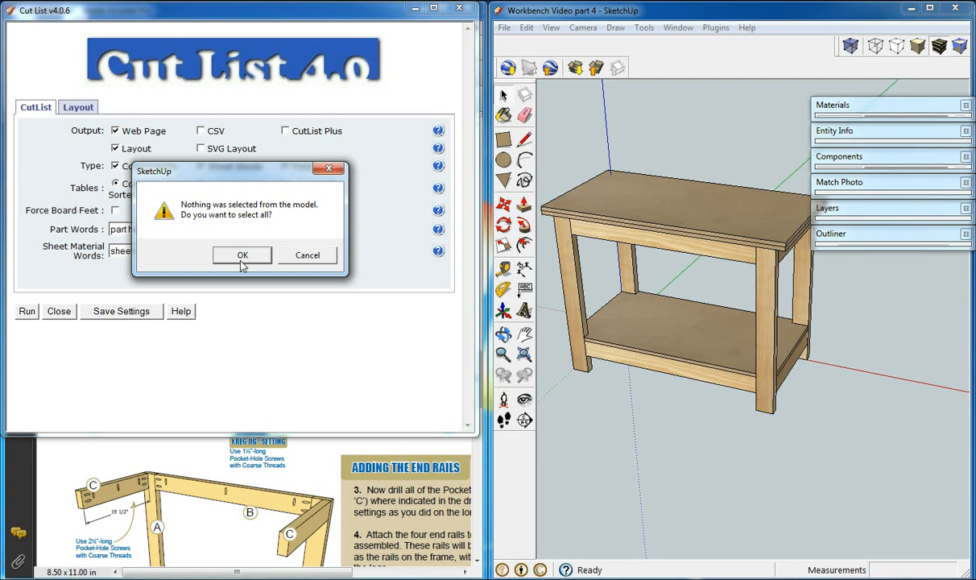
left_click(242, 255)
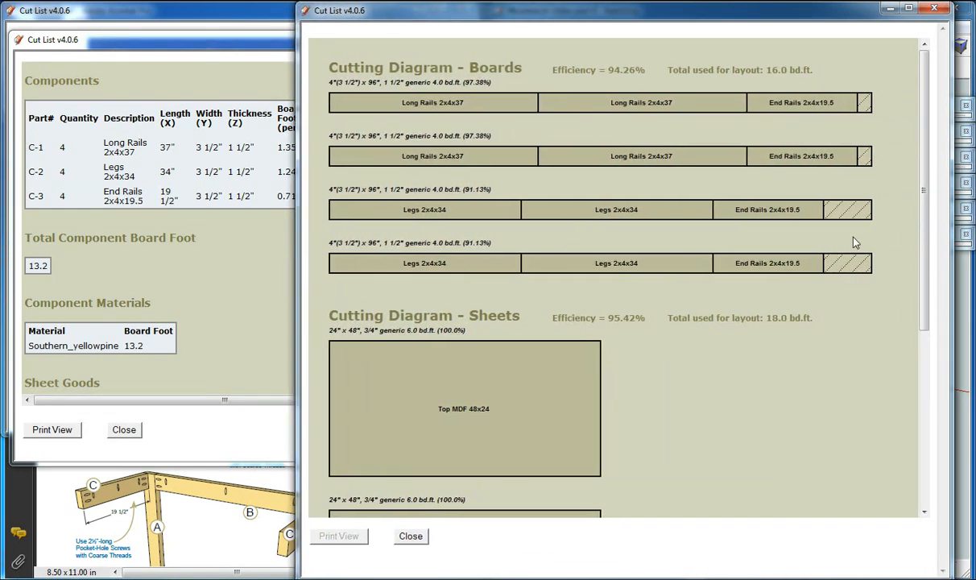
mouse_move(515, 111)
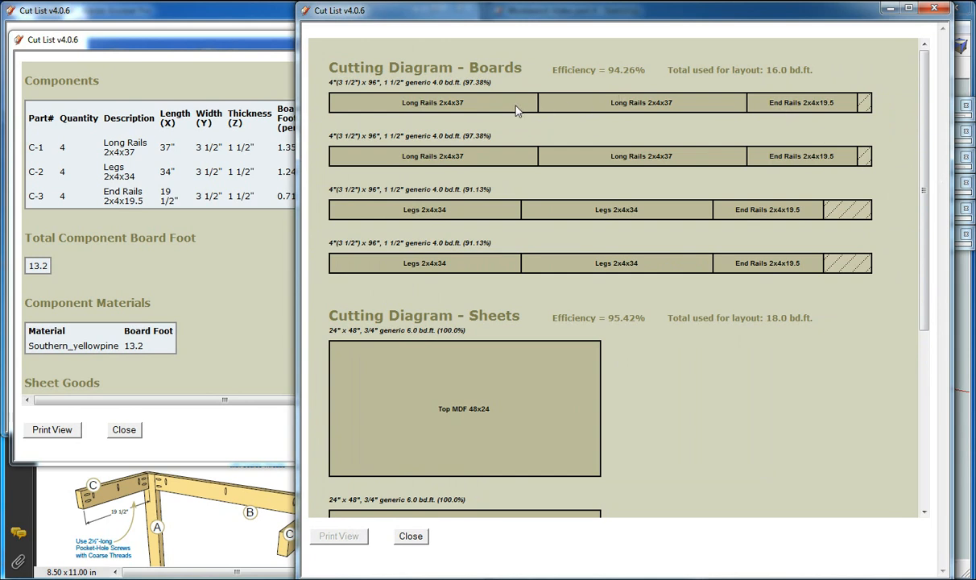
mouse_move(912, 229)
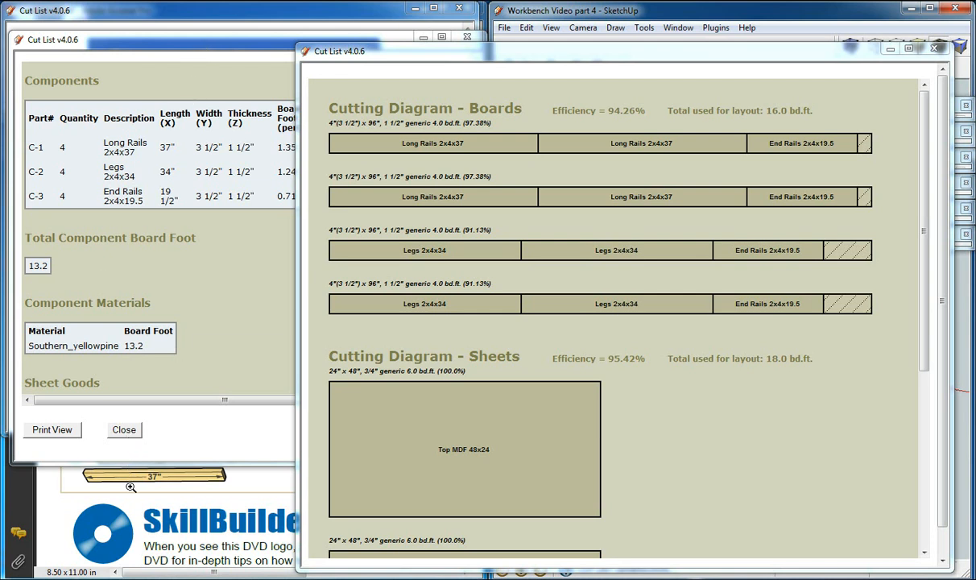
mouse_move(386, 314)
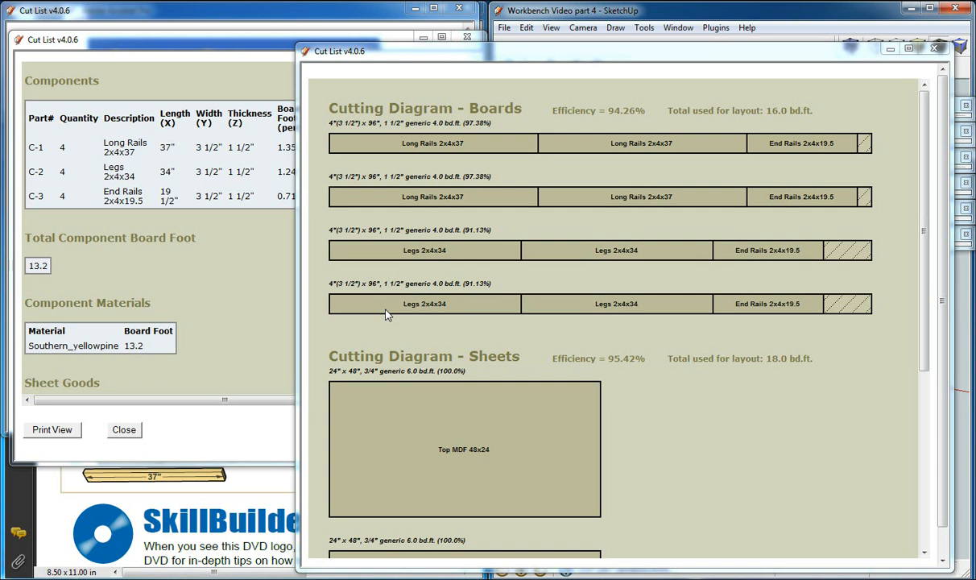
mouse_move(561, 302)
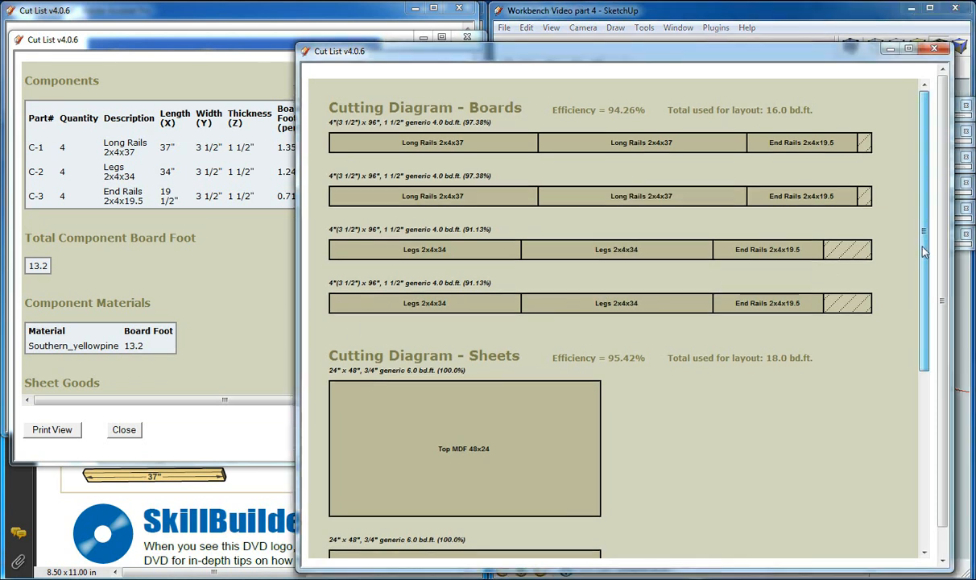
Step: Scroll through the board and sheet cutting diagrams for the rails, legs and MDF
scroll("down", 3)
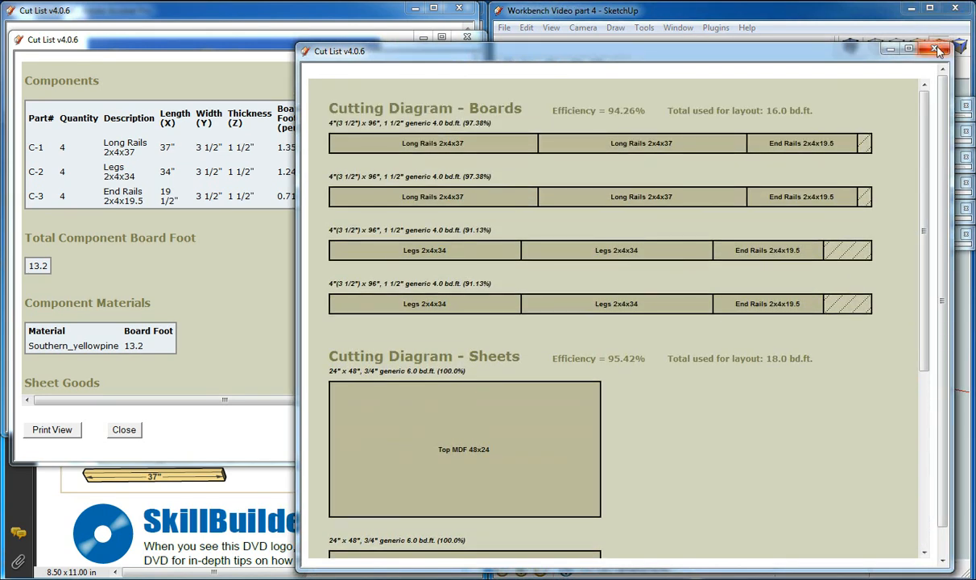
Step: Close the cutting diagrams, review the Other Parts pocket hole counts, then close the report
left_click(937, 49)
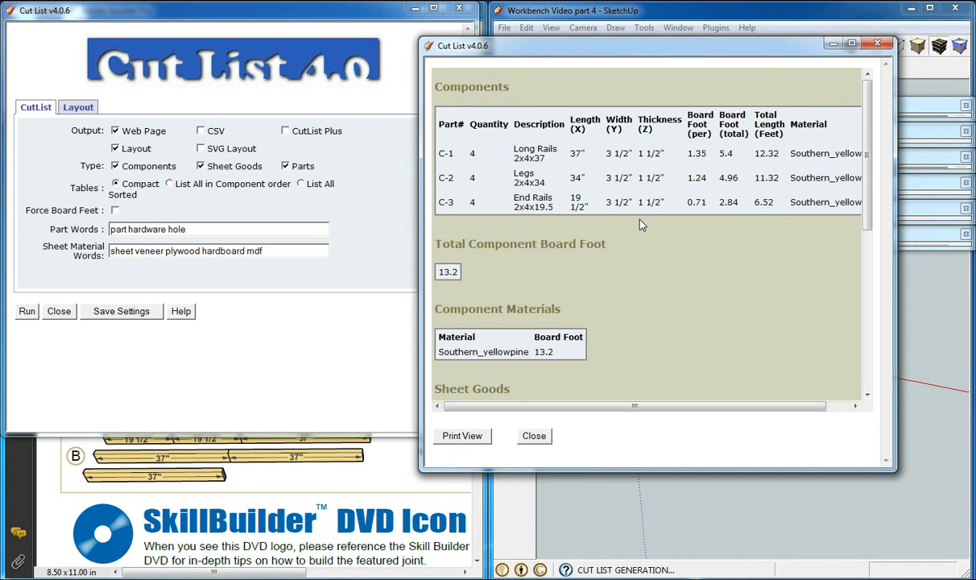
mouse_move(869, 185)
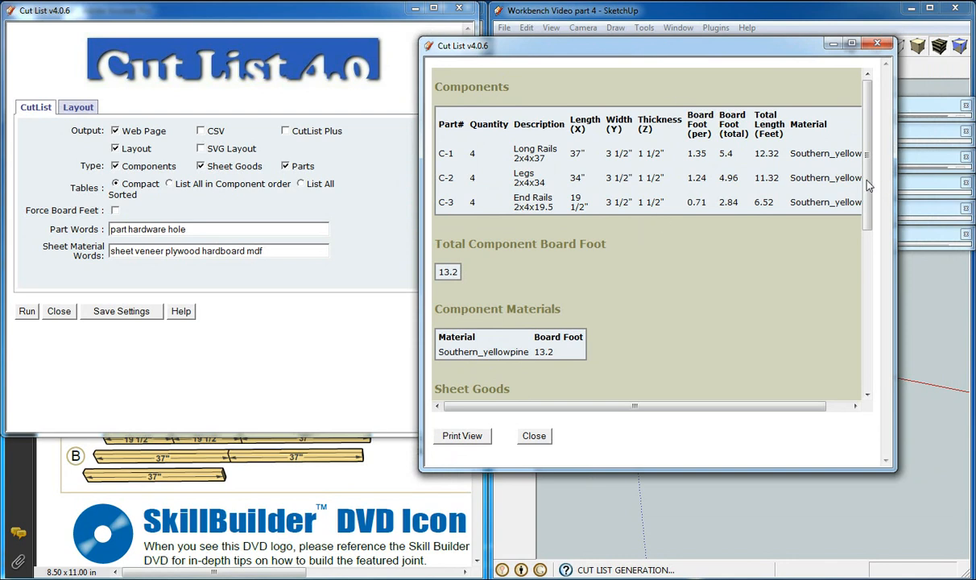
scroll("down", 3)
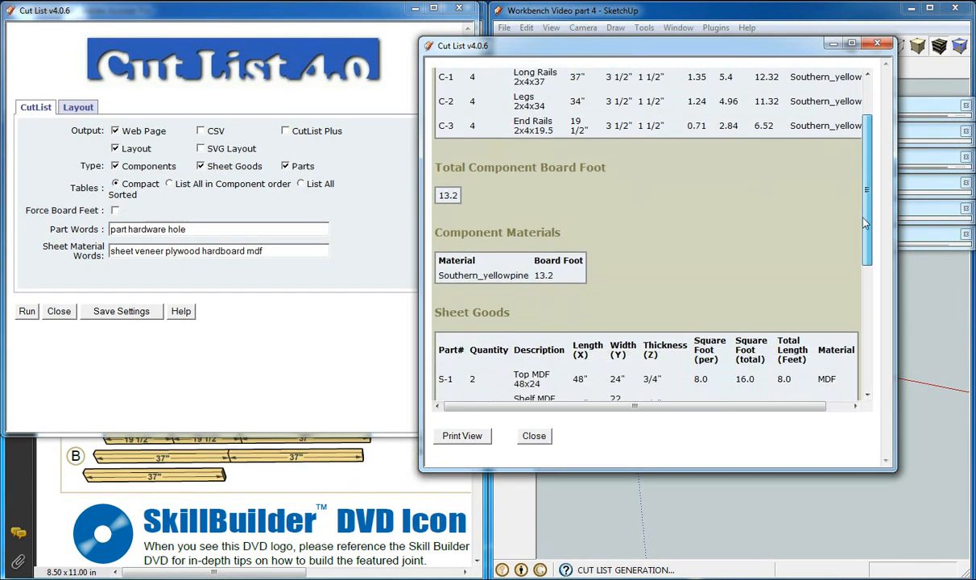
scroll("down", 3)
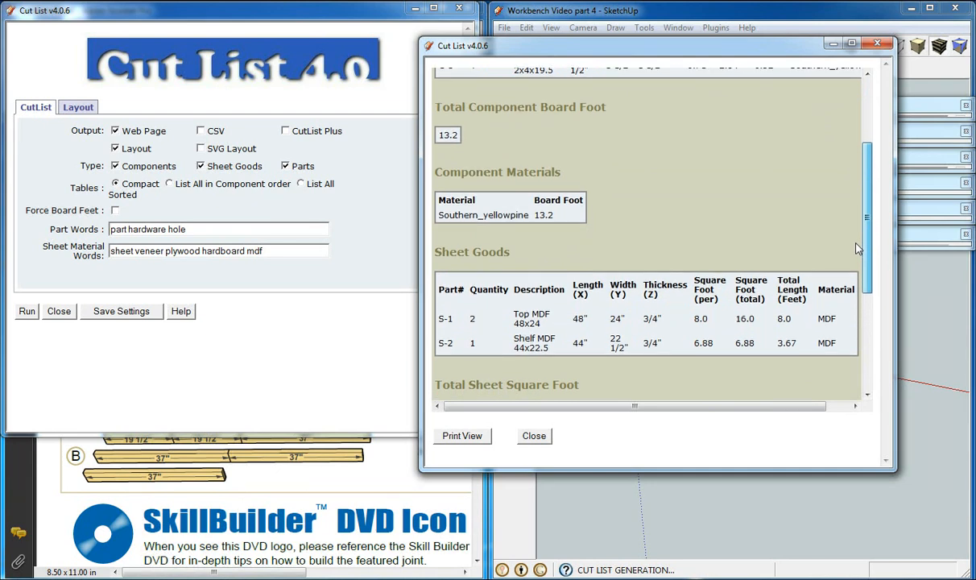
scroll("down", 3)
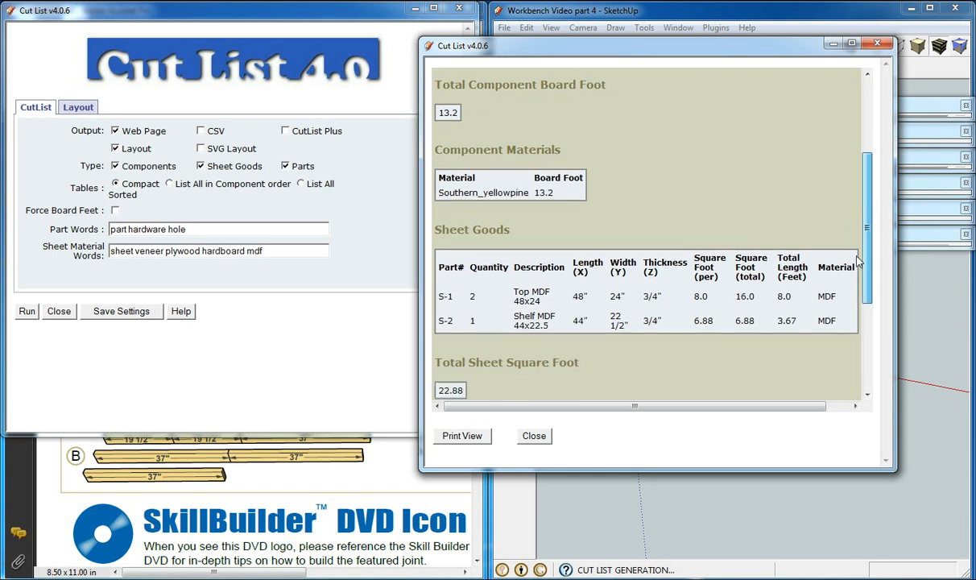
scroll("down", 3)
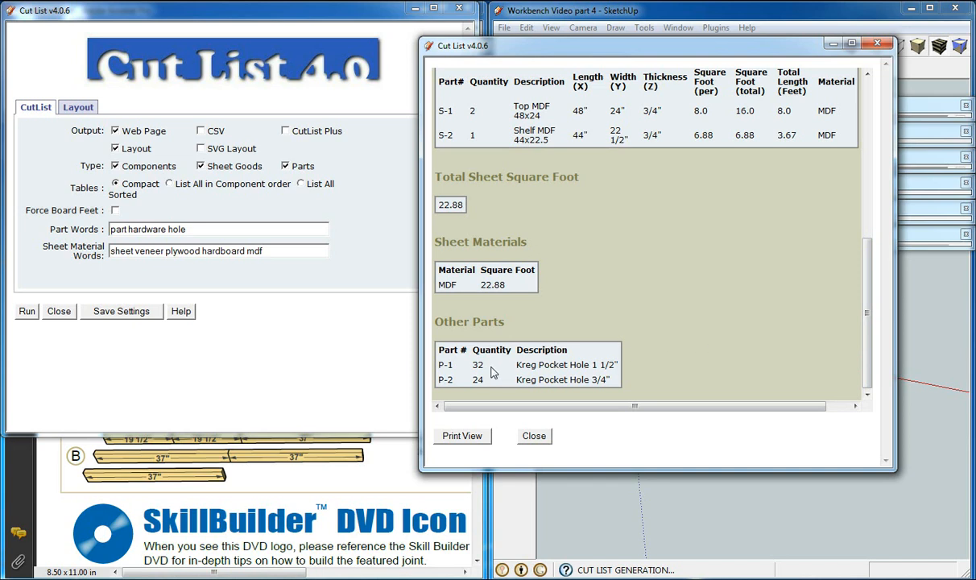
mouse_move(517, 379)
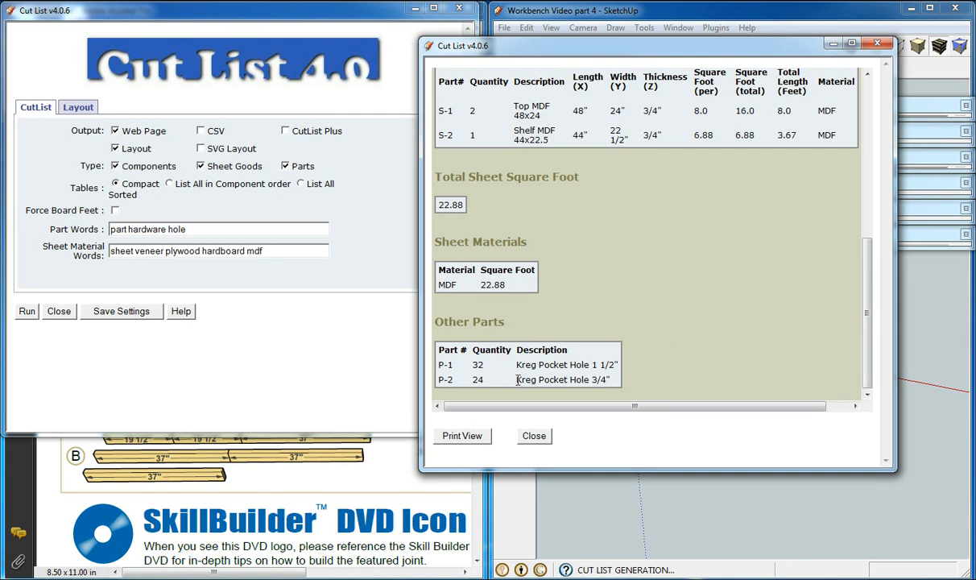
mouse_move(499, 430)
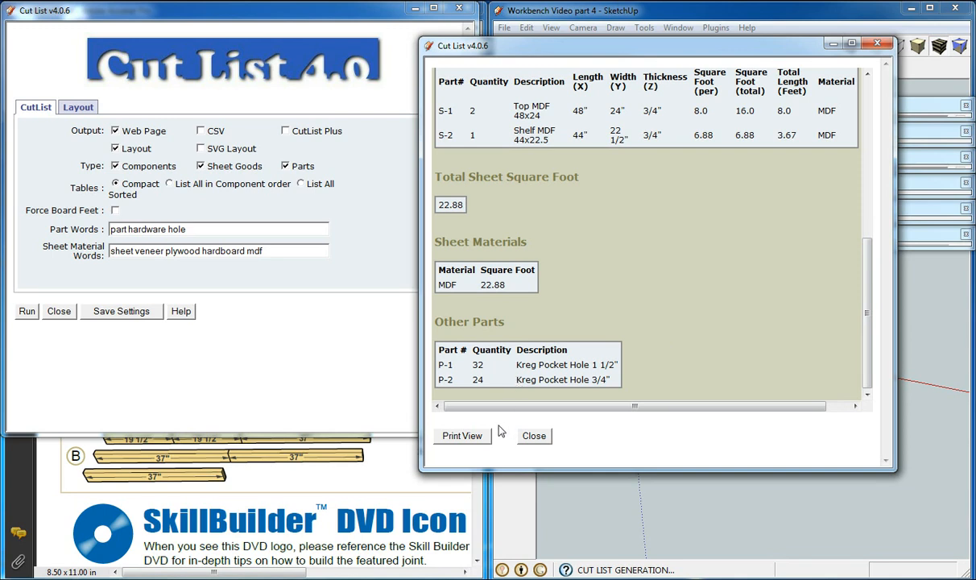
mouse_move(533, 436)
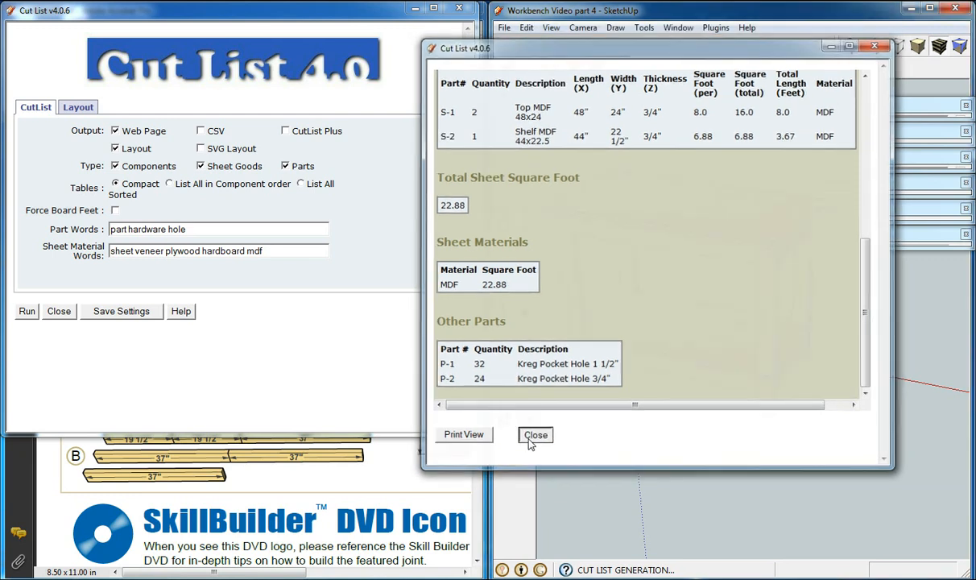
left_click(534, 434)
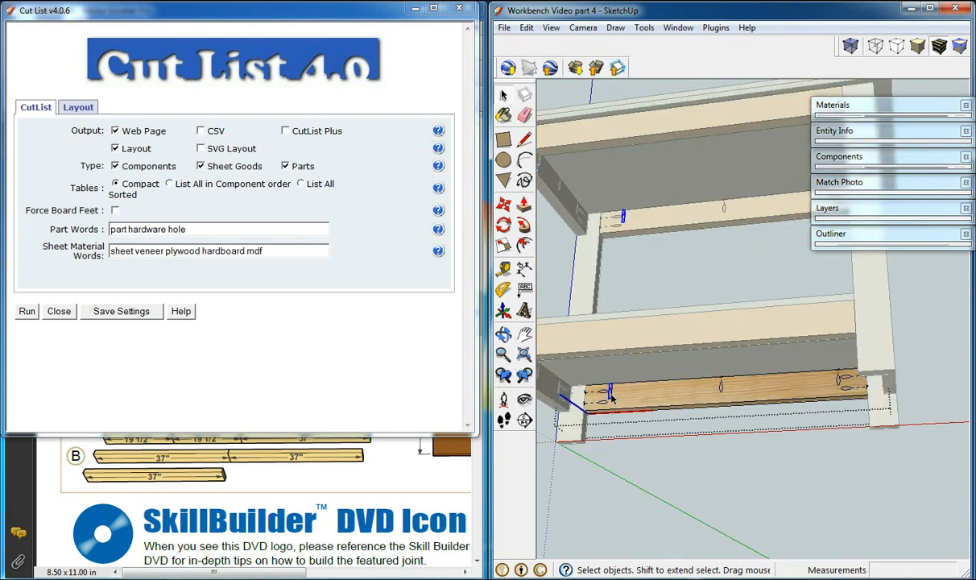
mouse_move(700, 390)
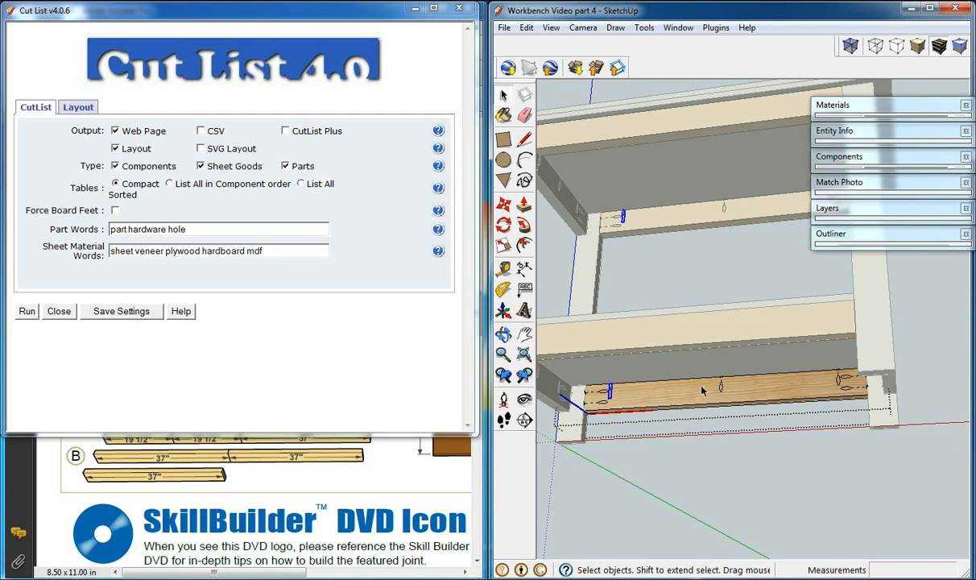
mouse_move(631, 405)
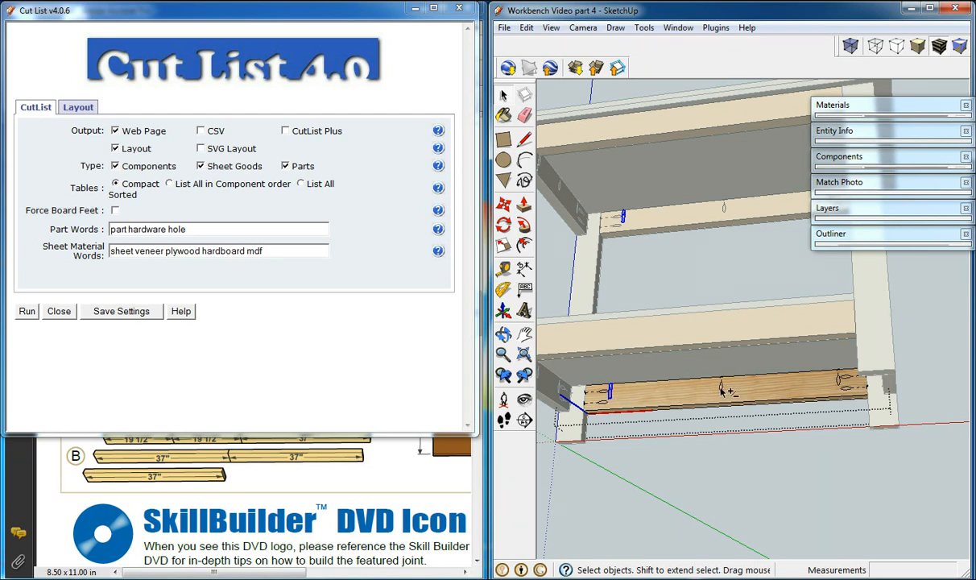
Step: Right-click a pocket hole component on the lower front rail for its options
right_click(610, 400)
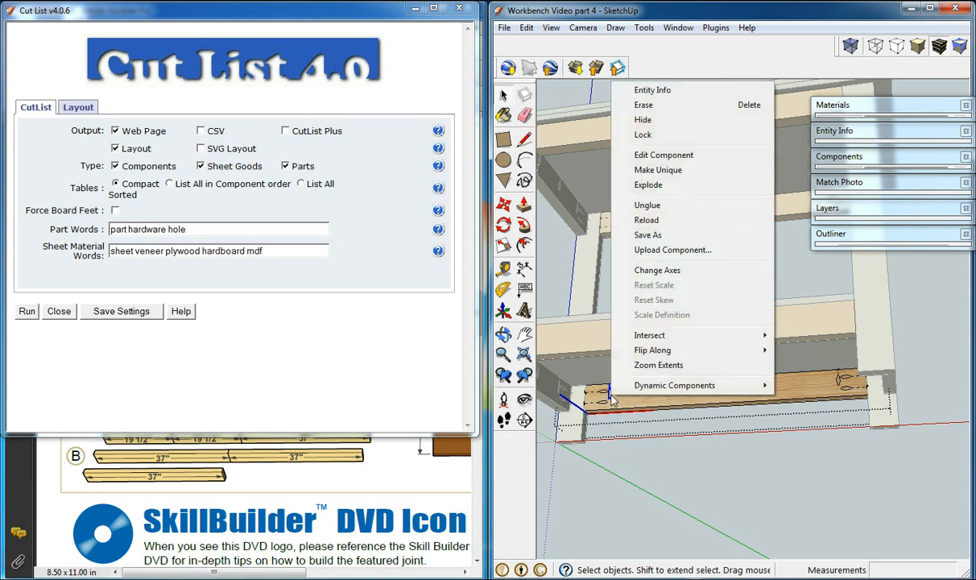
mouse_move(667, 170)
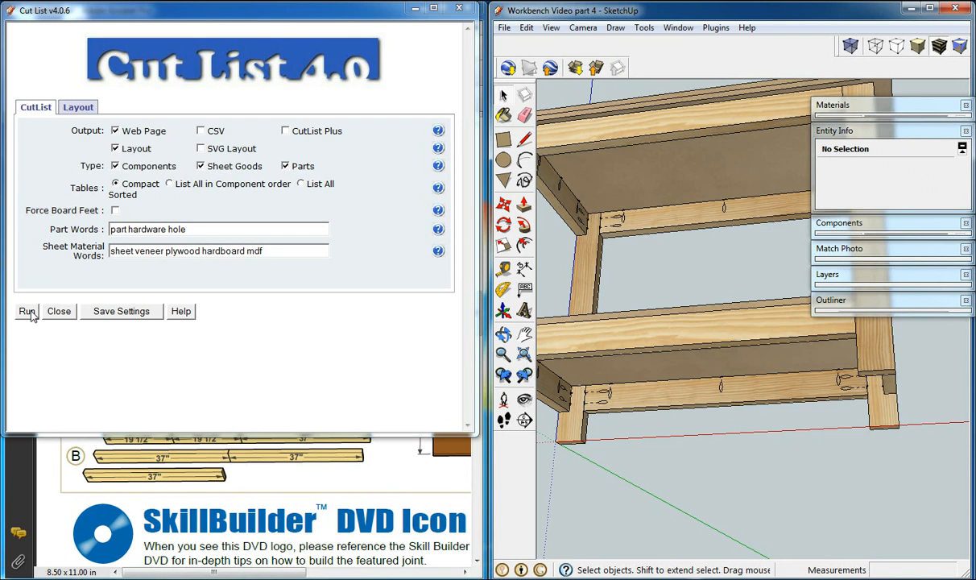
Step: Rerun Cut List and scroll to Other Parts showing 20 and 4 pocket holes
left_click(27, 310)
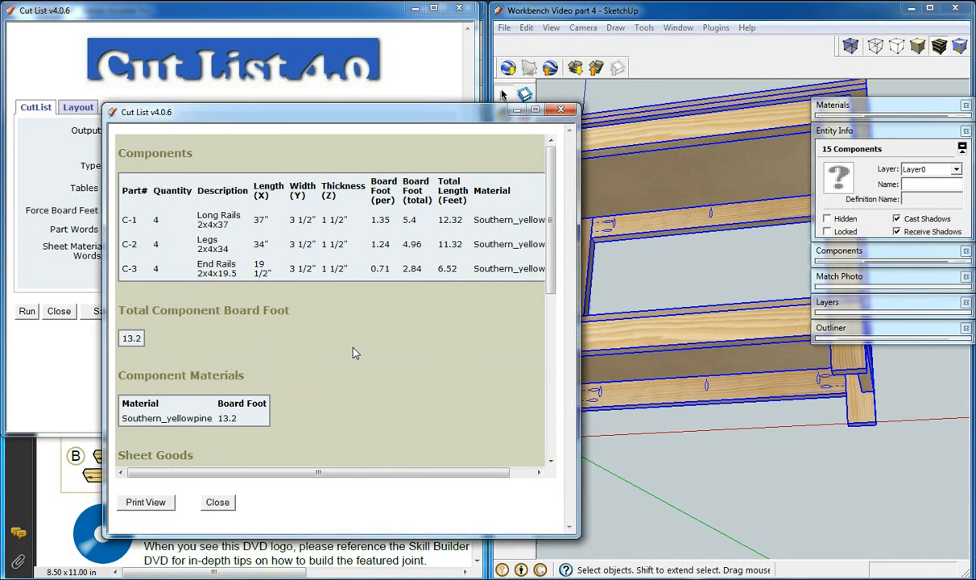
scroll("down", 3)
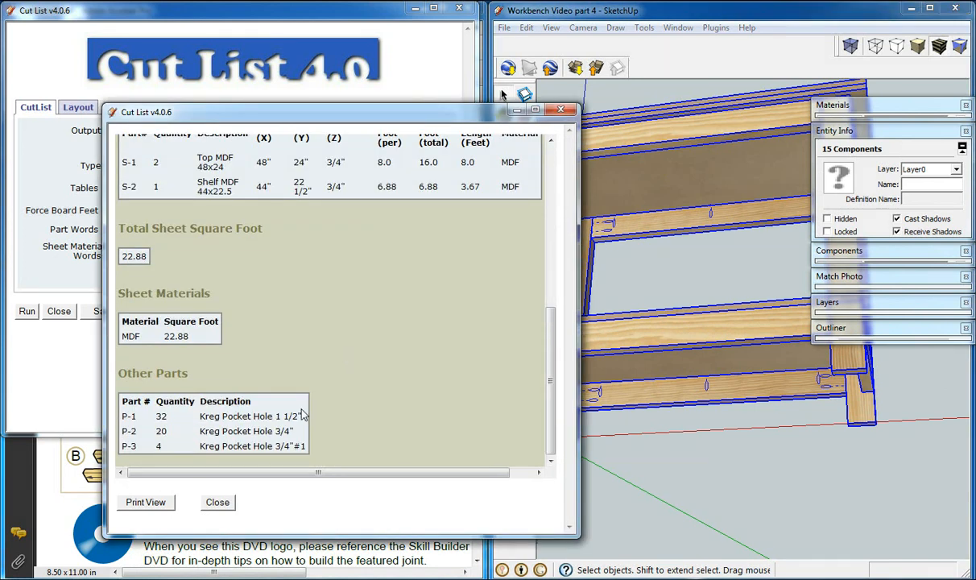
double_click(252, 446)
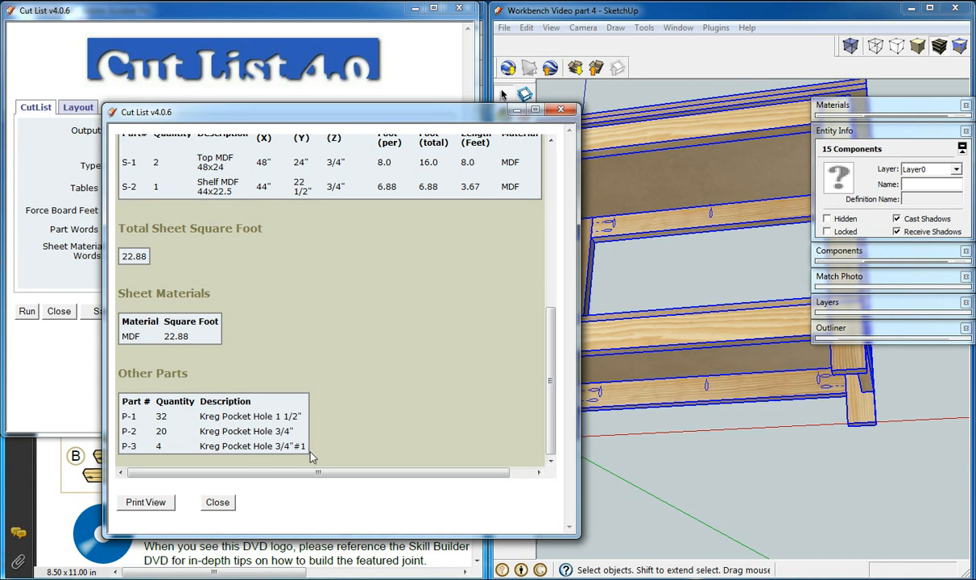
mouse_move(199, 440)
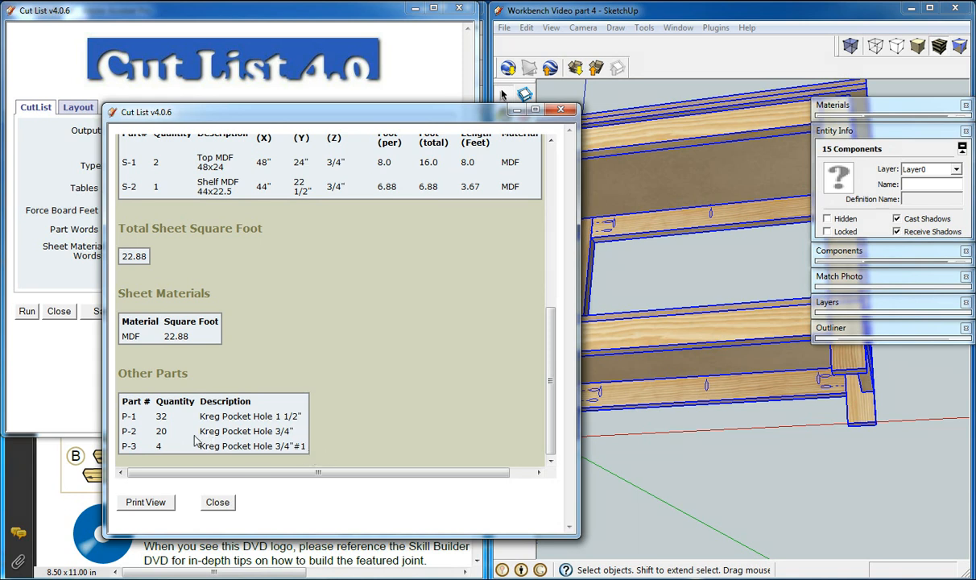